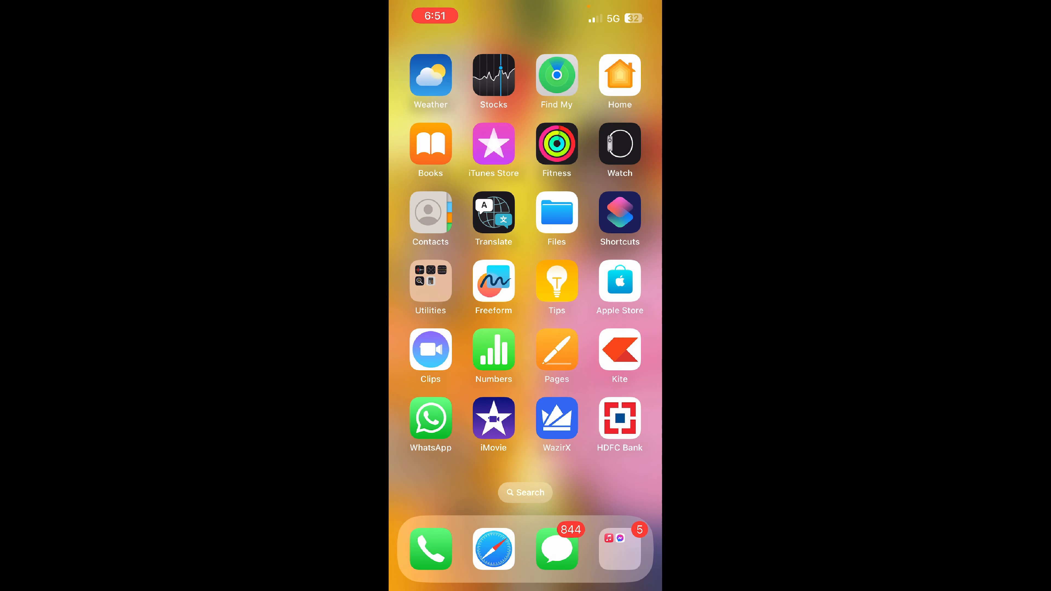
# Launch iMovie from the Home Screen to see existing projects and new-project choices.
pyautogui.click(493, 420)
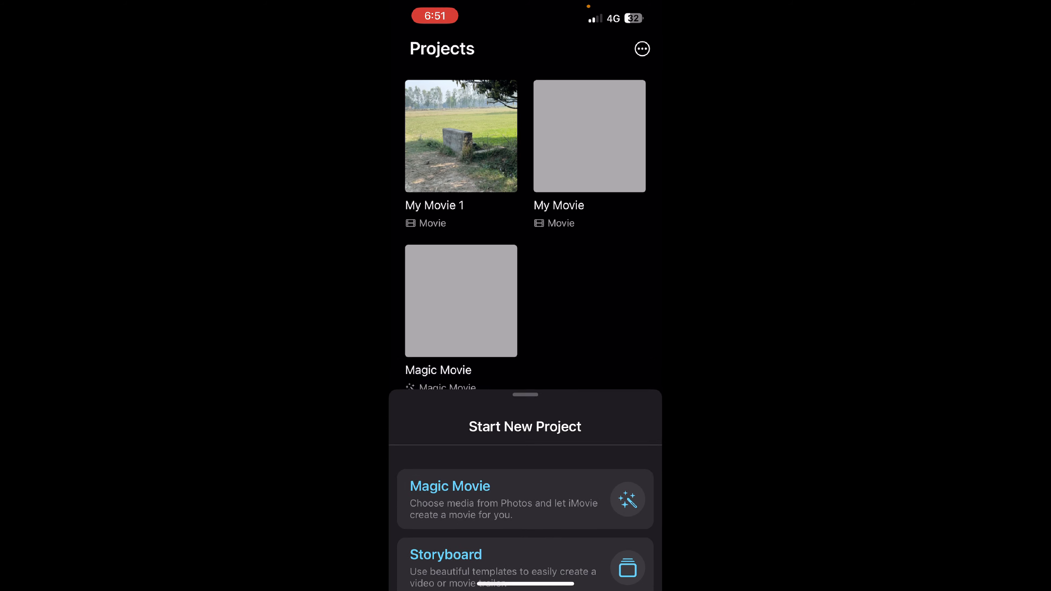
# Create a new Movie project from the 1:59 field video clip in Moments.
pyautogui.click(450, 486)
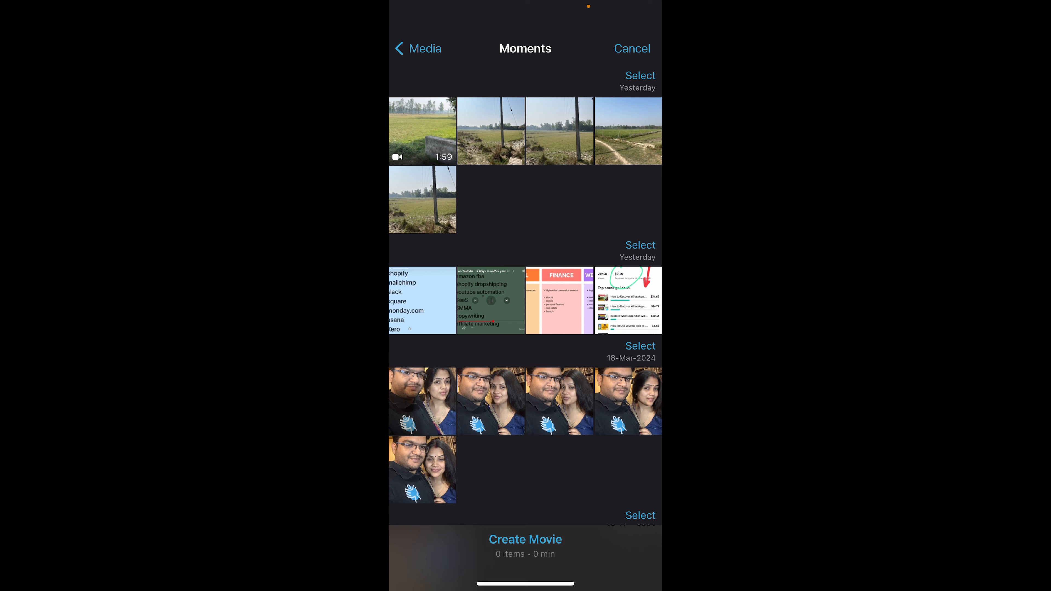
pyautogui.click(422, 130)
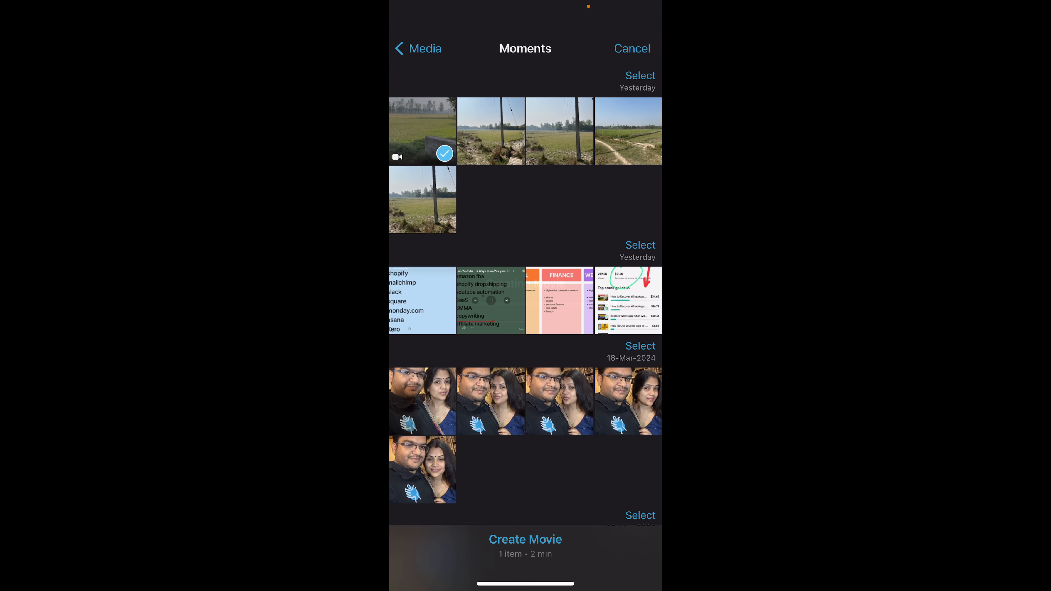
pyautogui.click(525, 540)
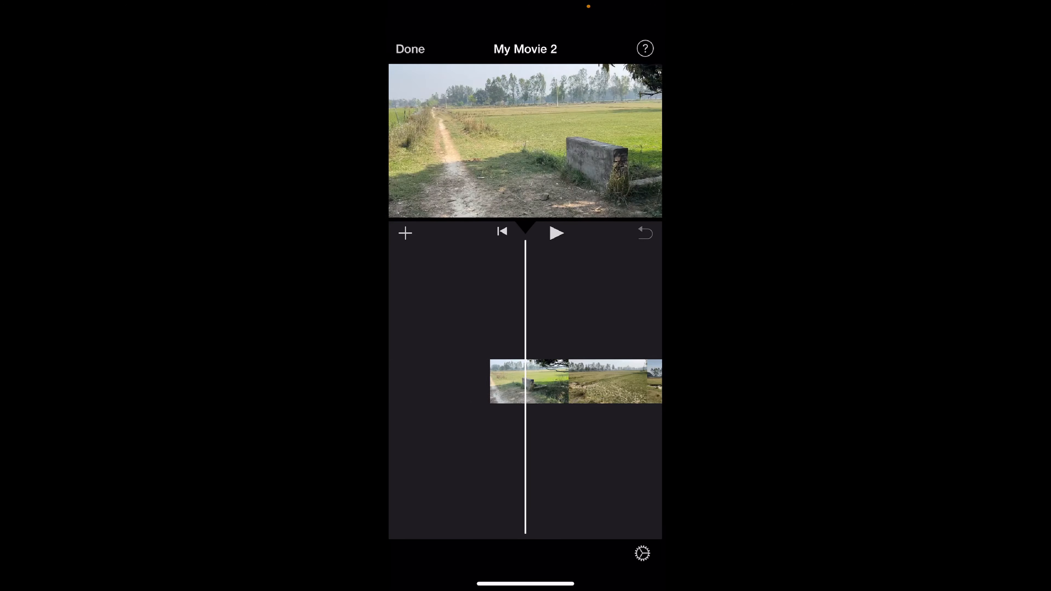
# Preview the movie, then select the field clip in the timeline for editing.
pyautogui.click(556, 233)
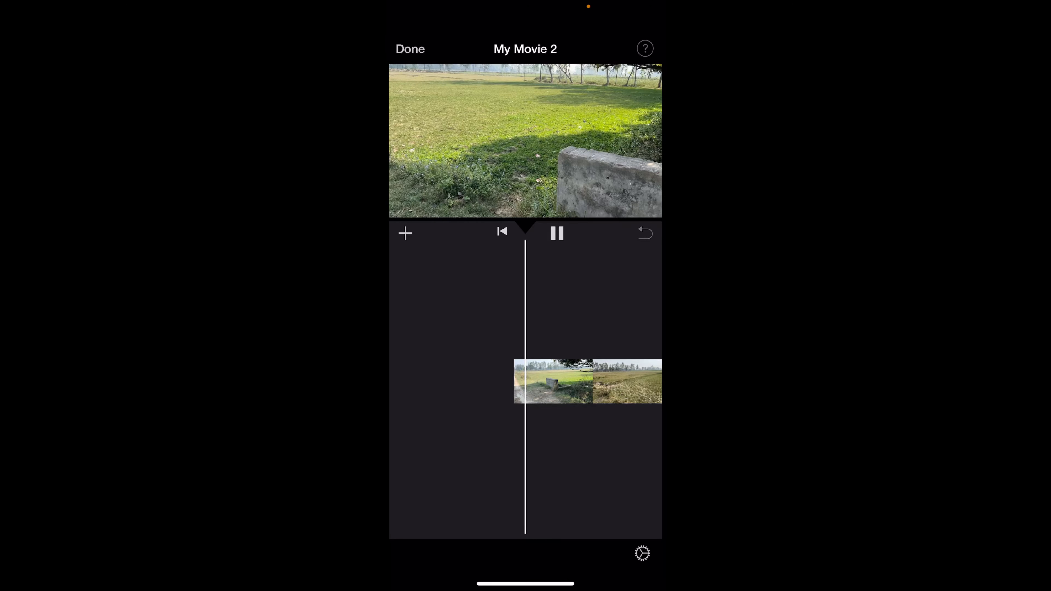
pyautogui.click(556, 233)
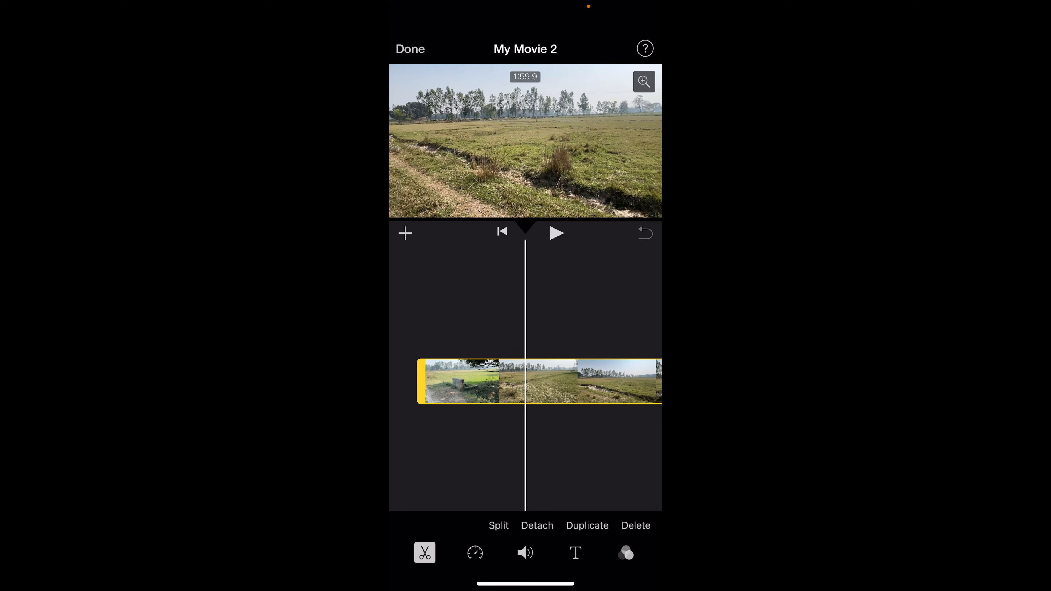
# Slow the field clip to 2/3x speed with the speed controls.
pyautogui.click(475, 552)
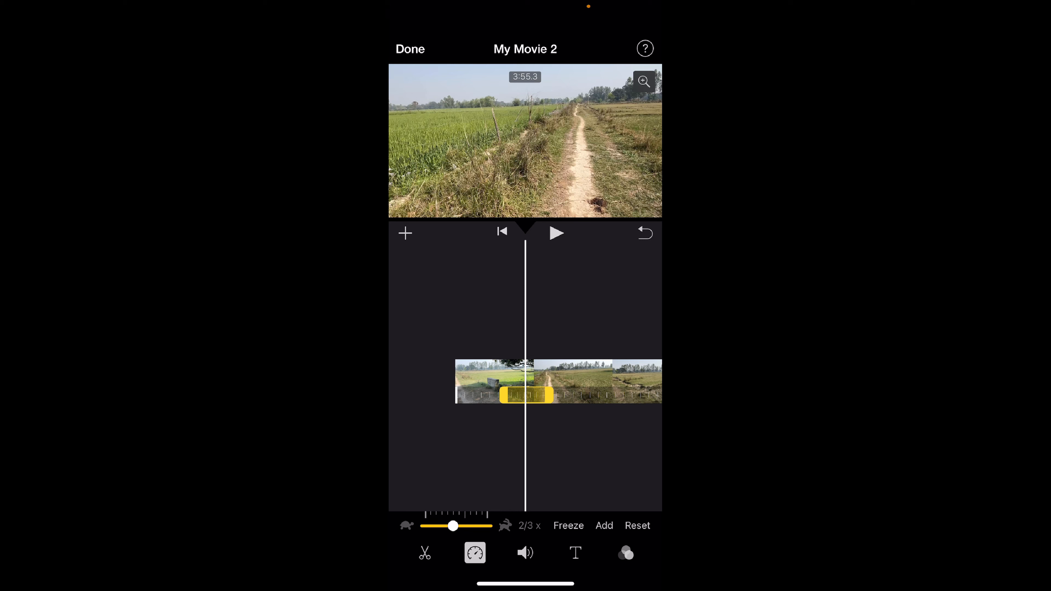
# Finish editing My Movie 2 (3 min 56 sec), view its share sheet and close it.
pyautogui.click(409, 49)
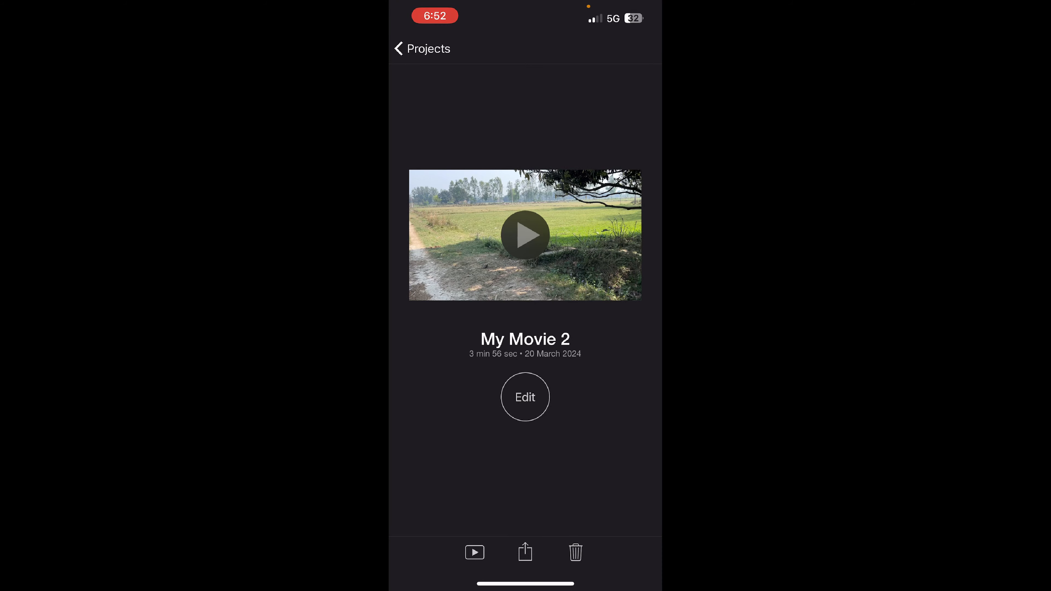
pyautogui.click(525, 552)
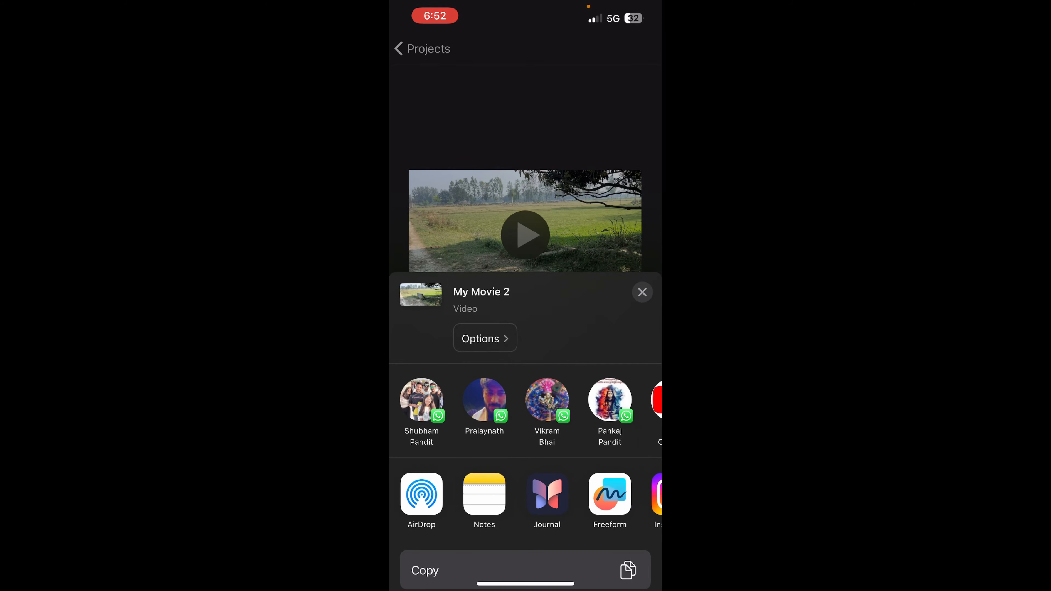
pyautogui.click(641, 292)
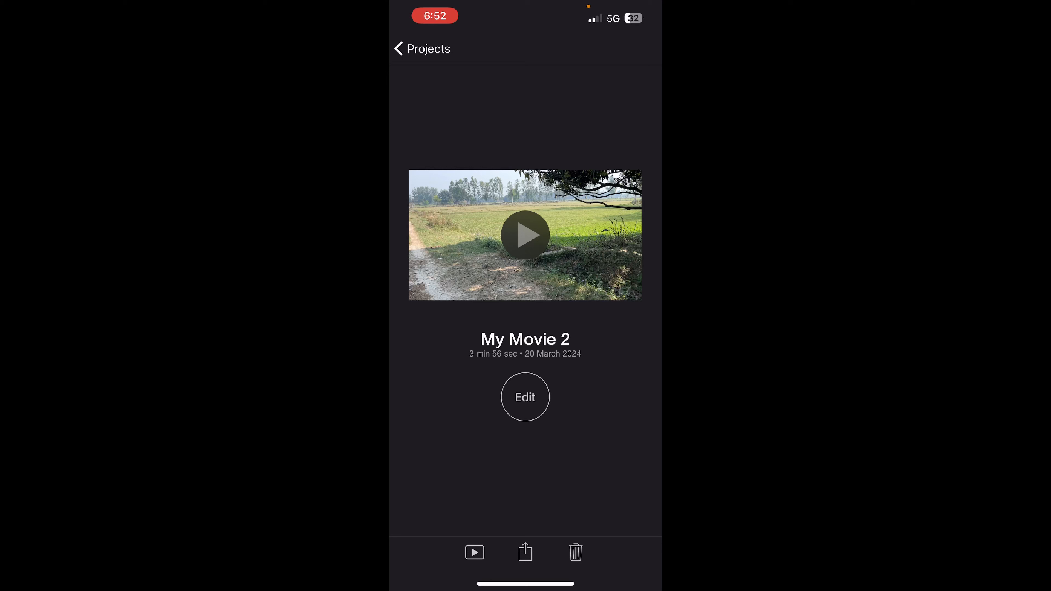